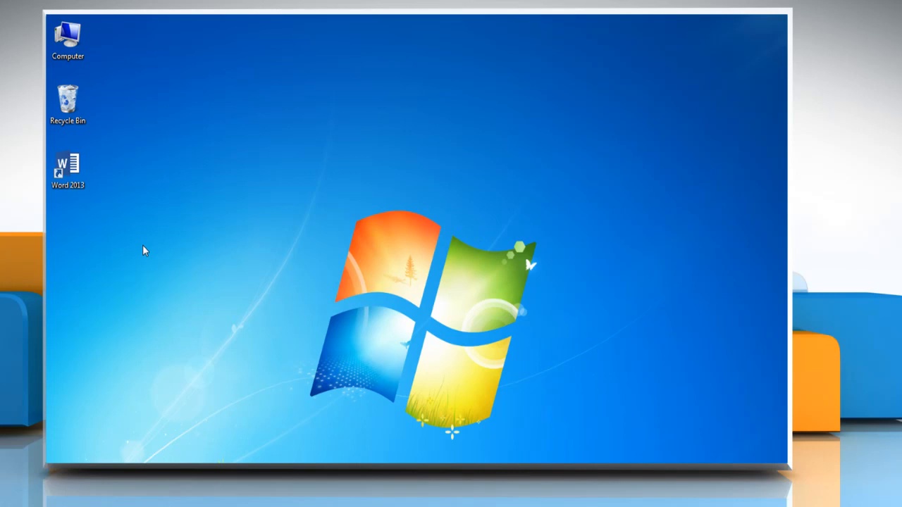
Step: Launch Word 2013 from its desktop shortcut and open the About iYogi document
right_click(67, 165)
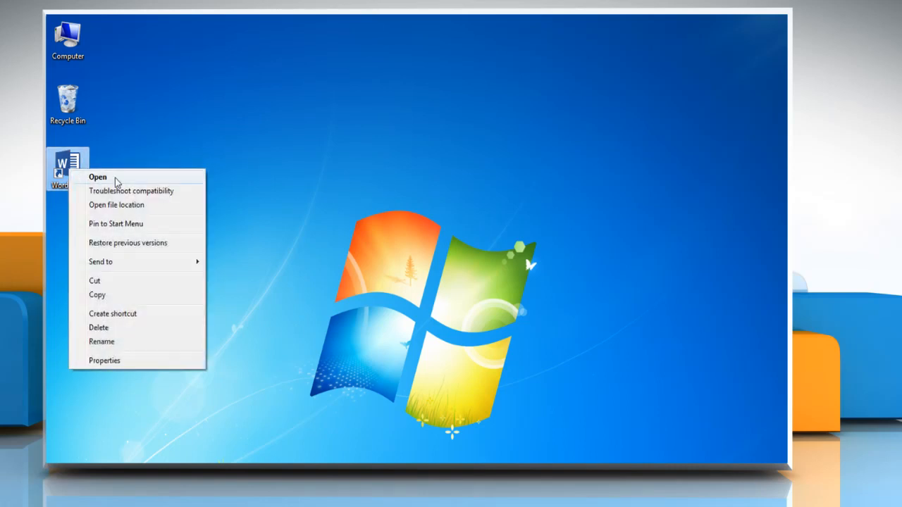
left_click(97, 176)
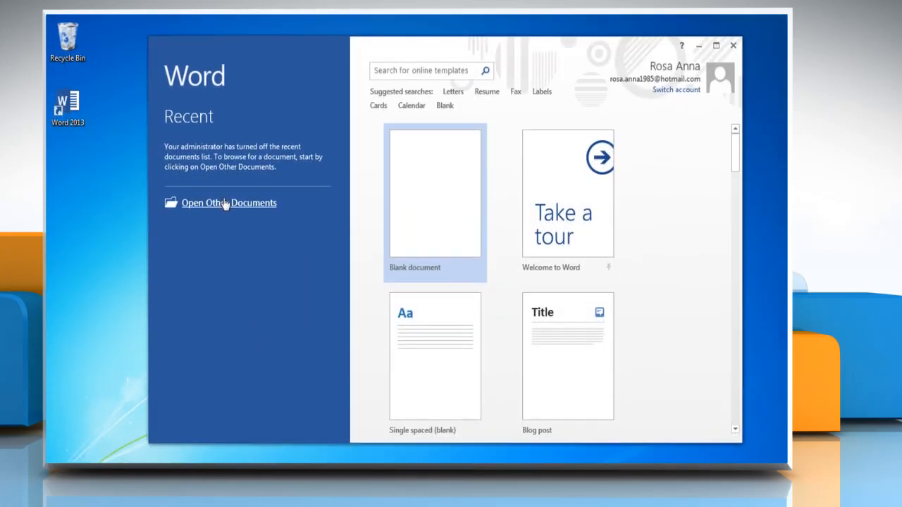
left_click(229, 203)
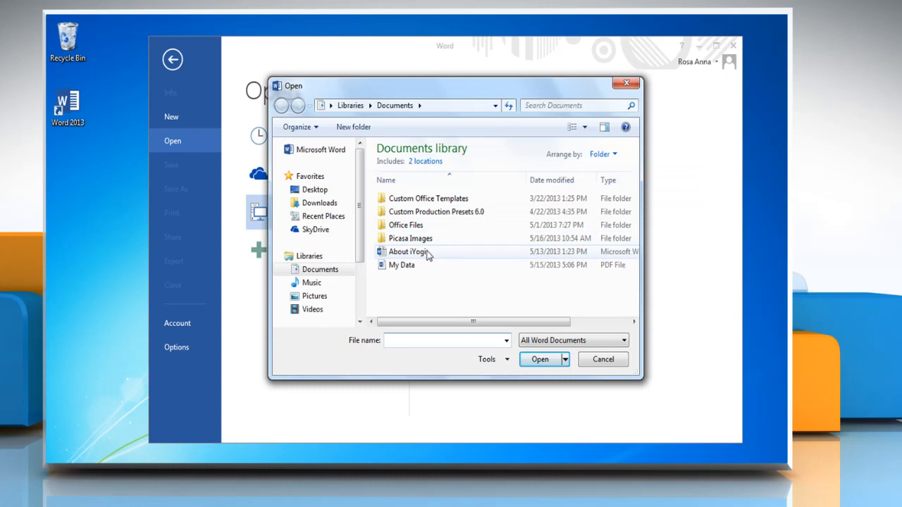
double_click(407, 251)
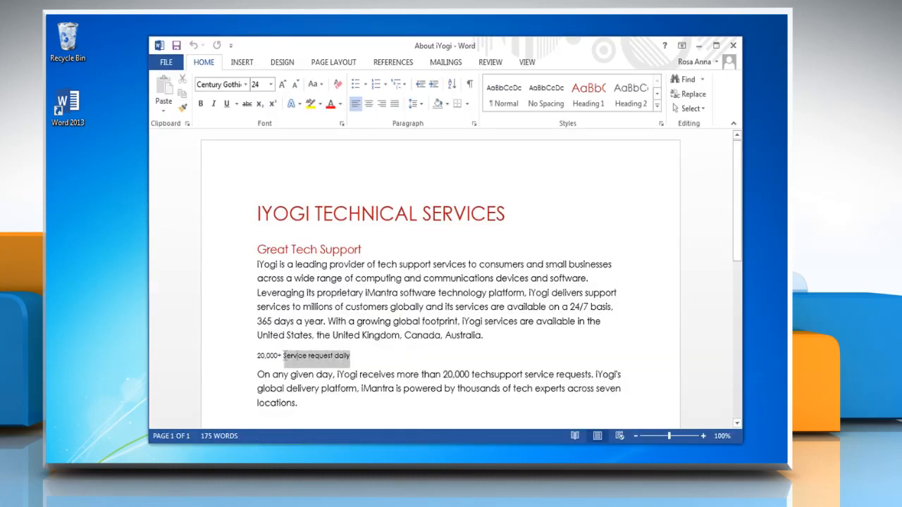
Step: Apply Heading 1 to '20,000+ Service request daily' and collapse its body text
left_click(588, 95)
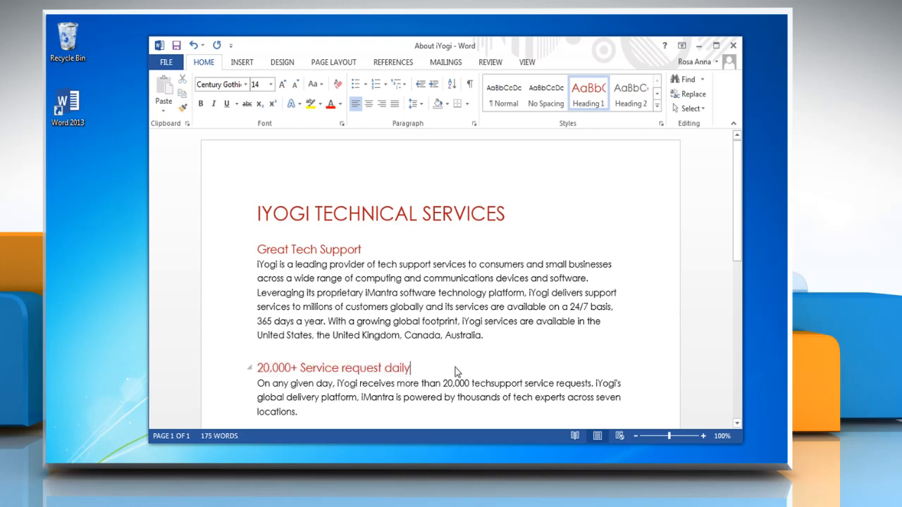
mouse_move(251, 374)
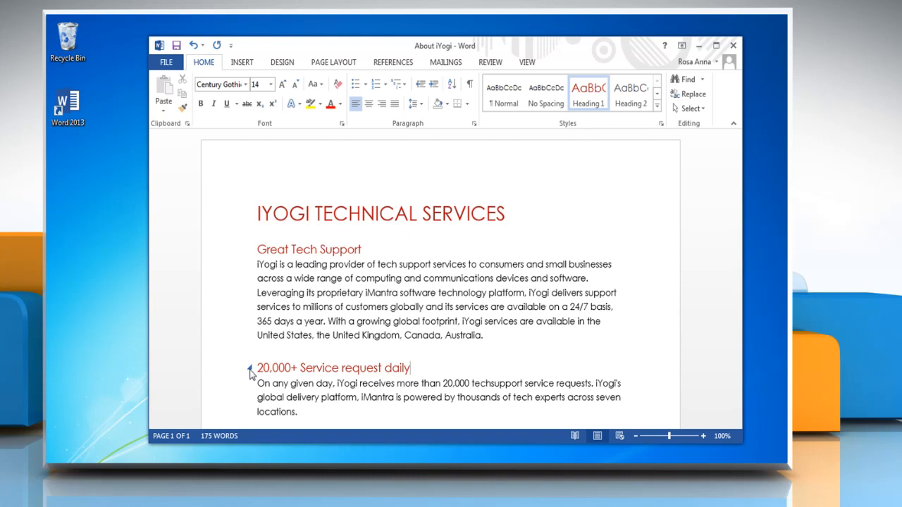
scroll("down", 3)
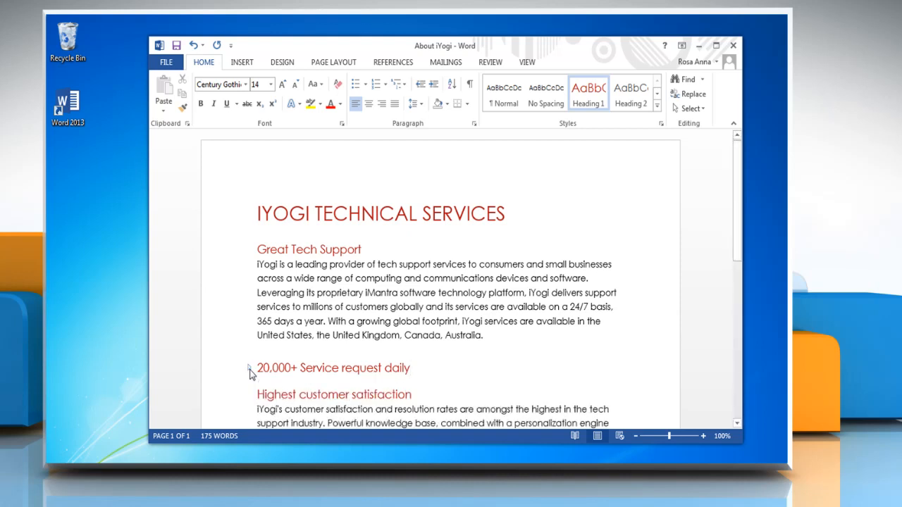
Step: Expand the '20,000+ Service request daily' heading to show its paragraph again
left_click(411, 367)
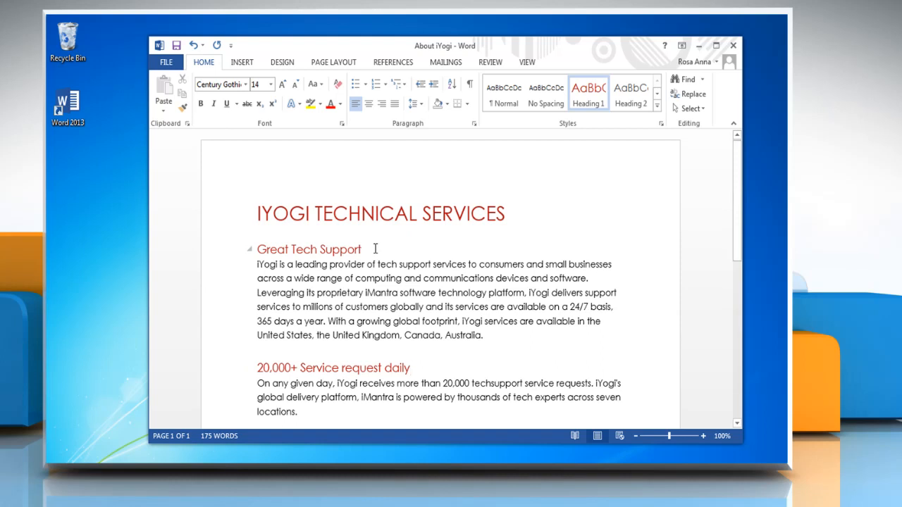
Step: Collapse all document headings, then expand them all again
right_click(309, 248)
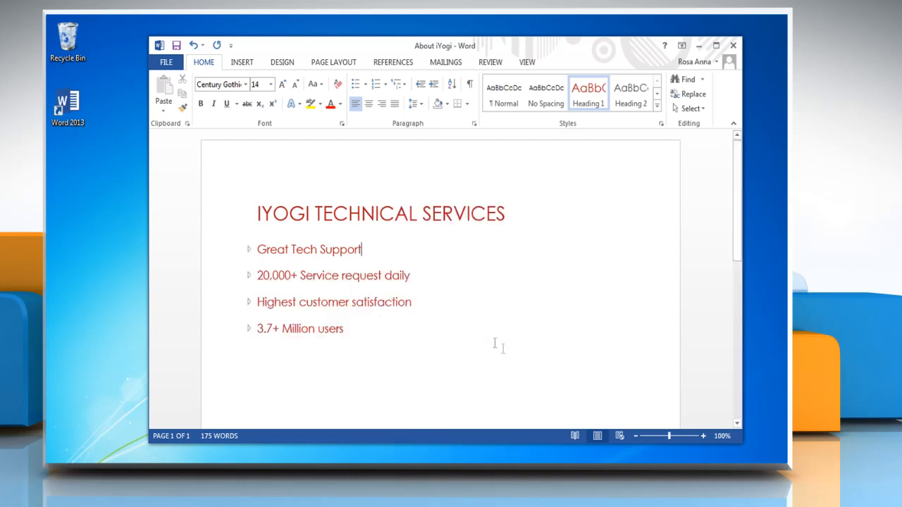
right_click(381, 250)
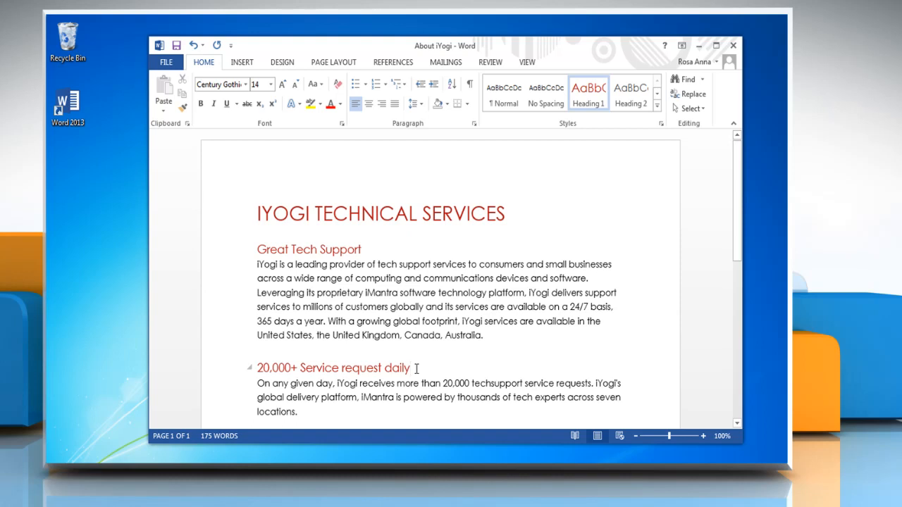
left_click(411, 368)
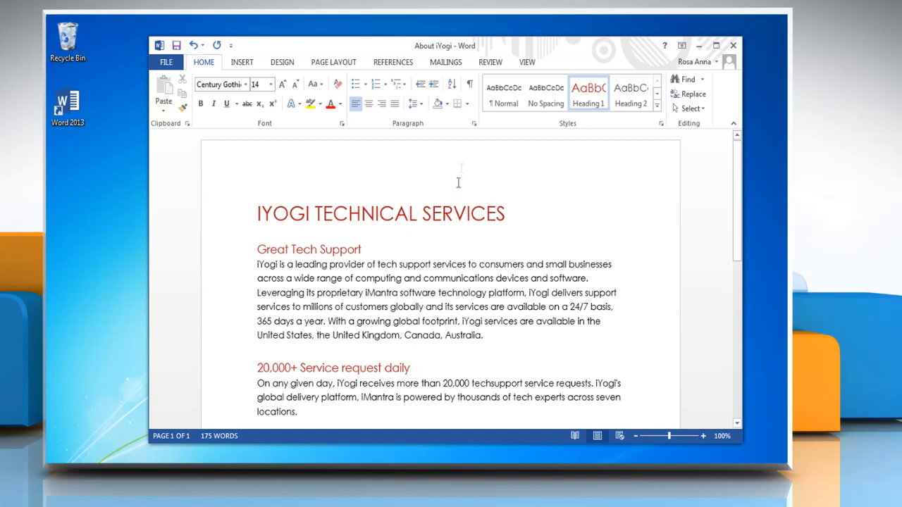
left_click(475, 124)
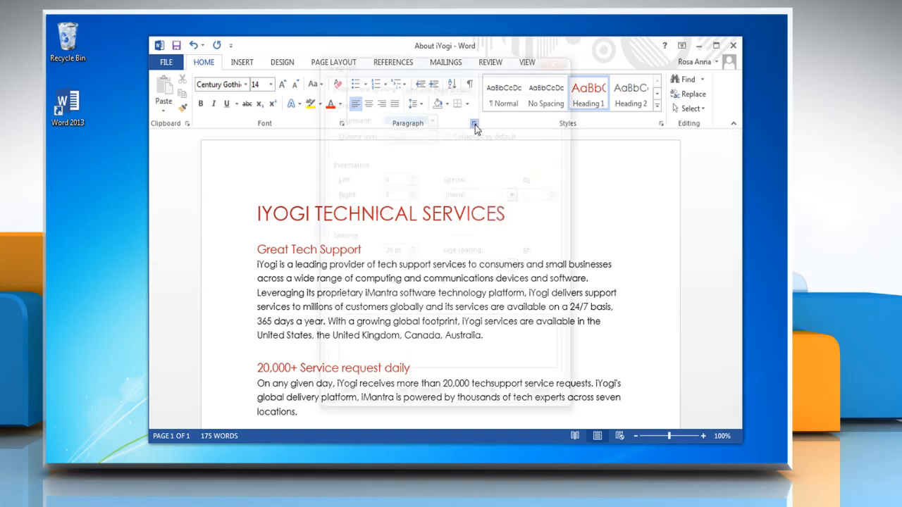
Step: Enable Collapsed by default for the '20,000+ Service request daily' heading paragraph
left_click(474, 124)
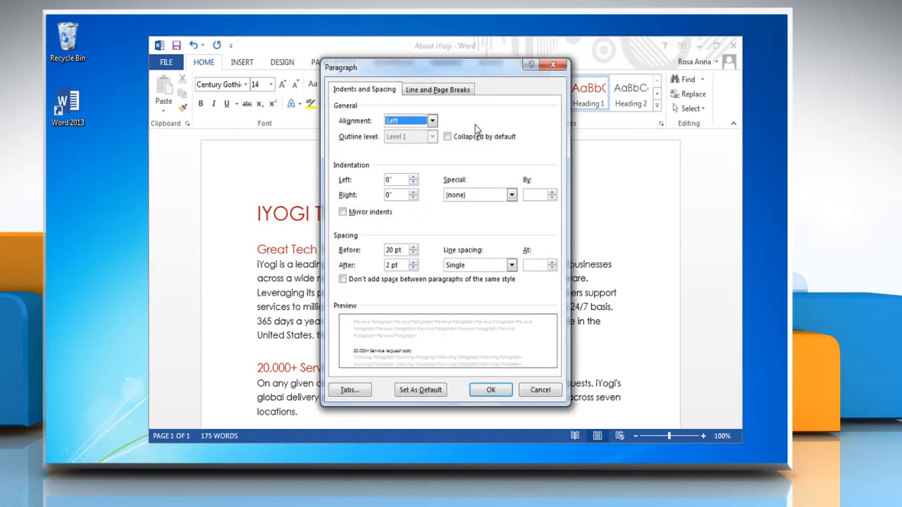
left_click(447, 137)
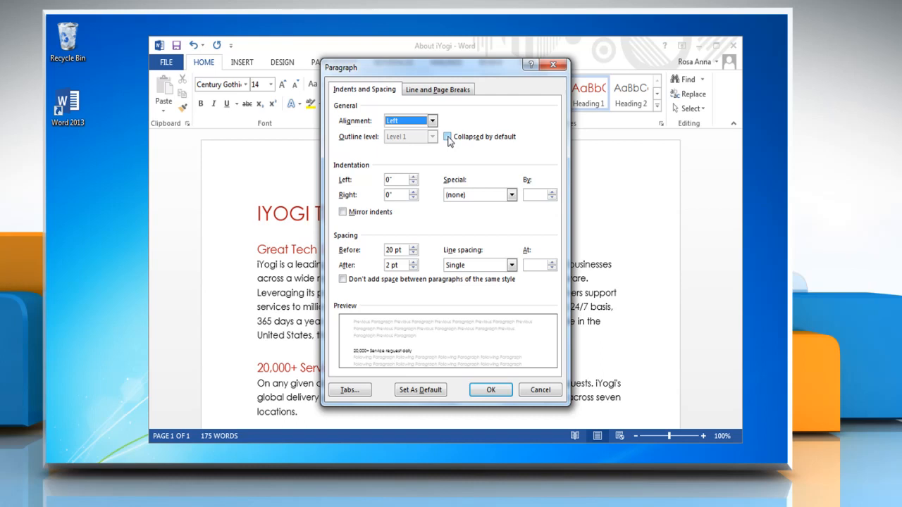
left_click(448, 137)
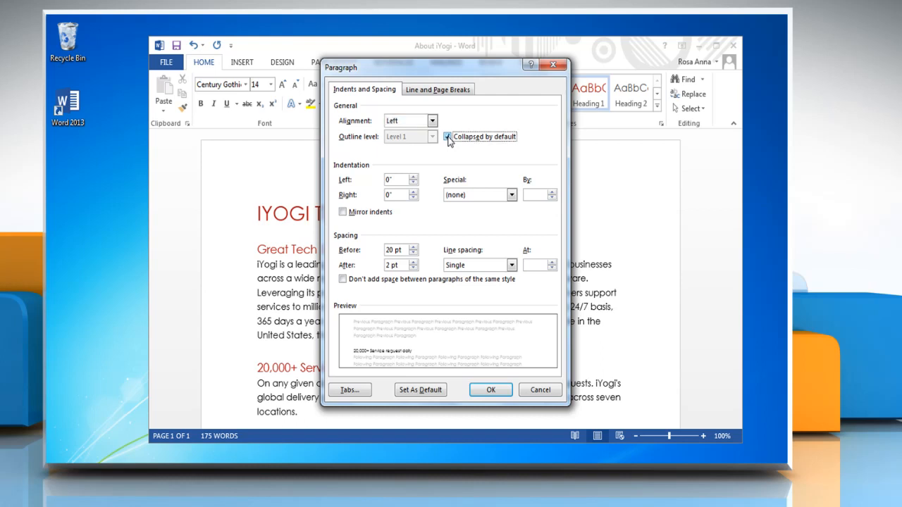